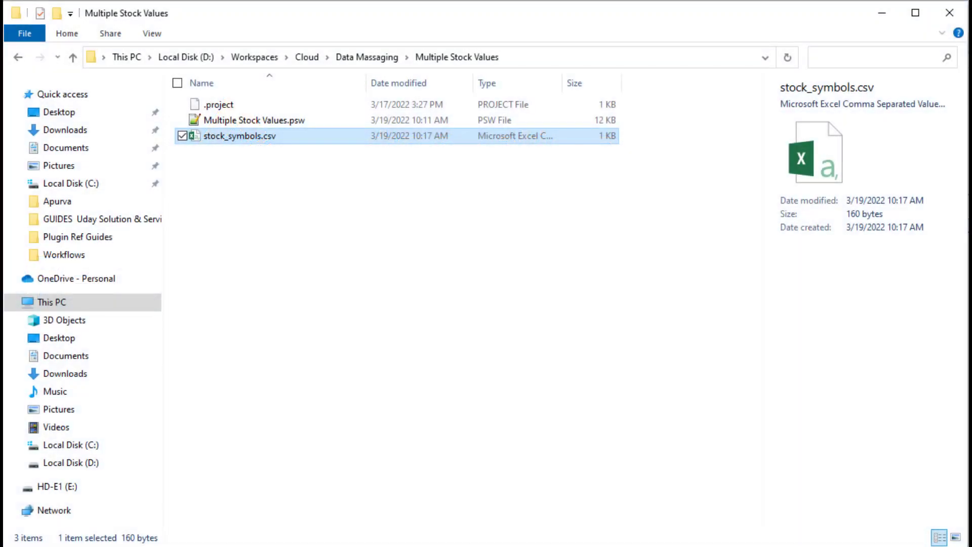
- Open stock_symbols.csv, loading the Multiple Stock Values project into Process Studio
double_click(240, 137)
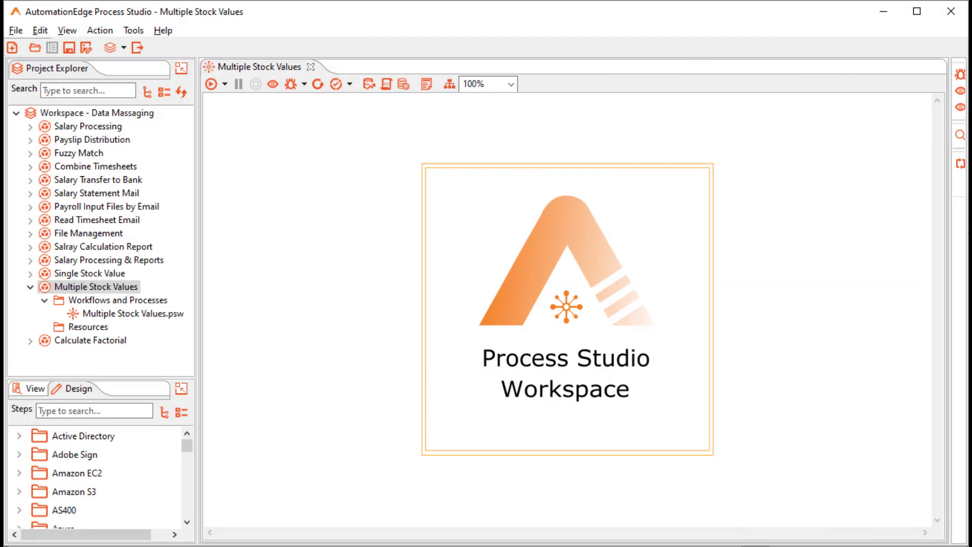
- Search the Steps list for CSV to reveal the CSV file input step
right_click(79, 113)
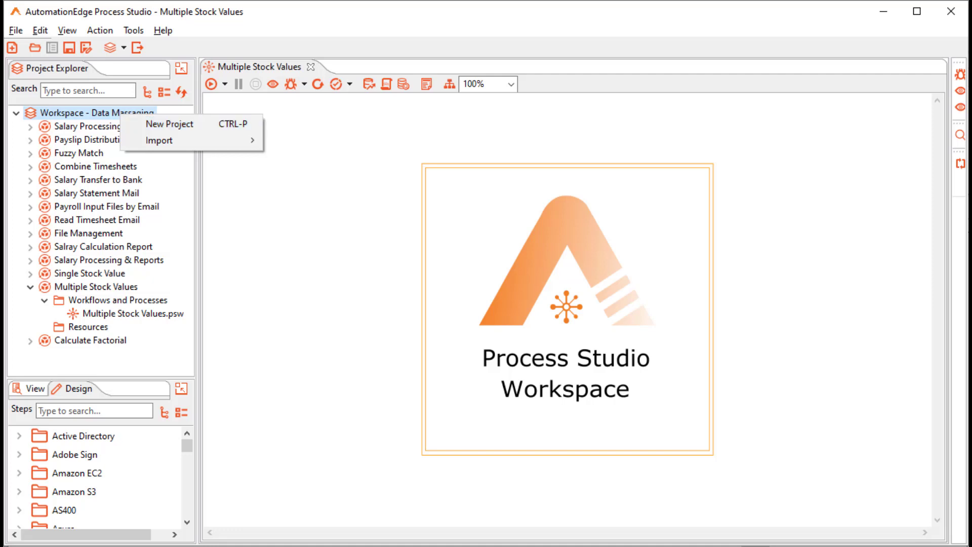
right_click(95, 287)
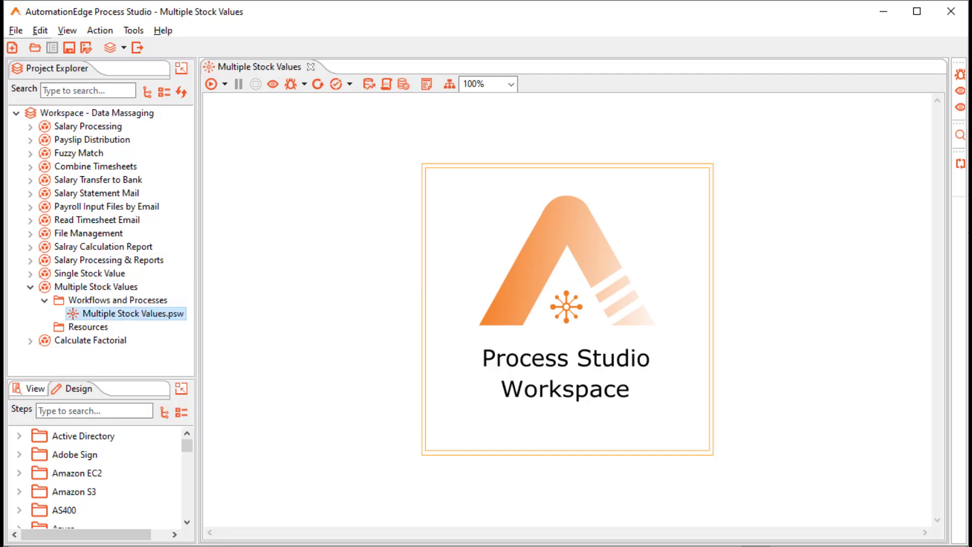
click(93, 410)
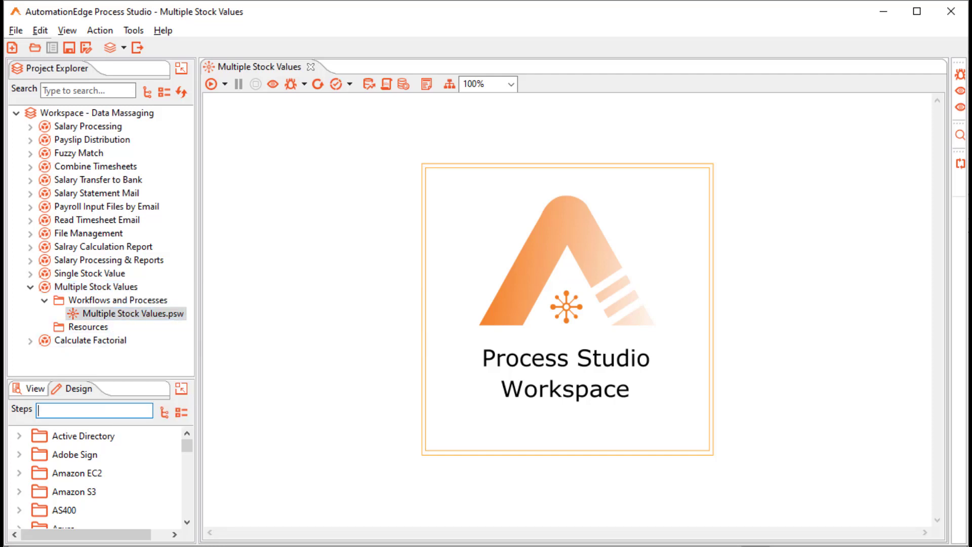
text(CSV)
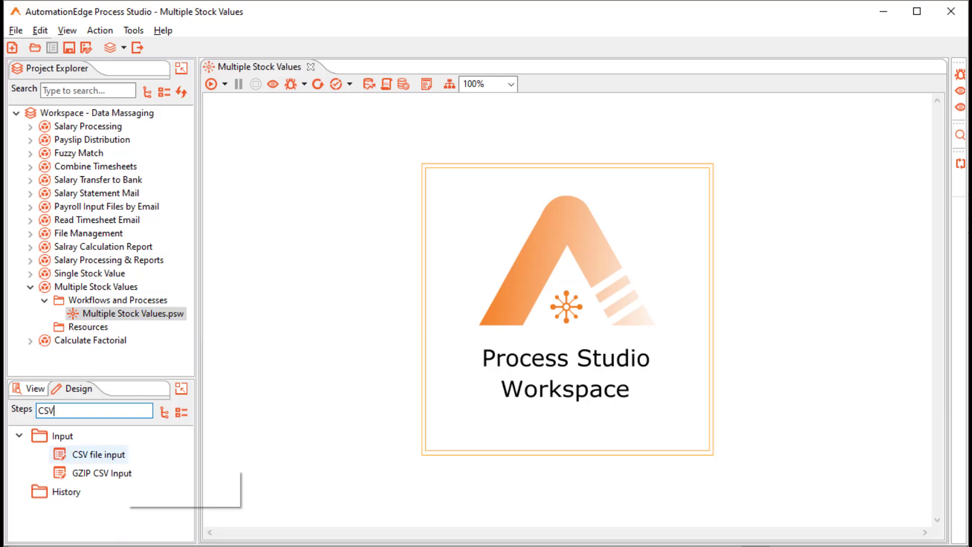
- Add a CSV file input reading ${Internal.Entry.Current.Directory}\stock_symbols.csv with Company Name and Symbol fields
drag(97, 454, 362, 180)
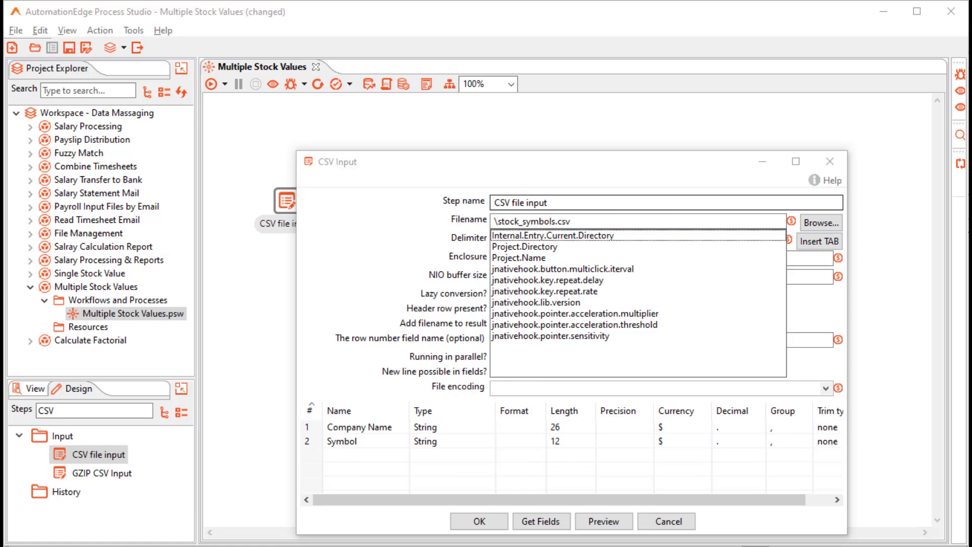
click(553, 236)
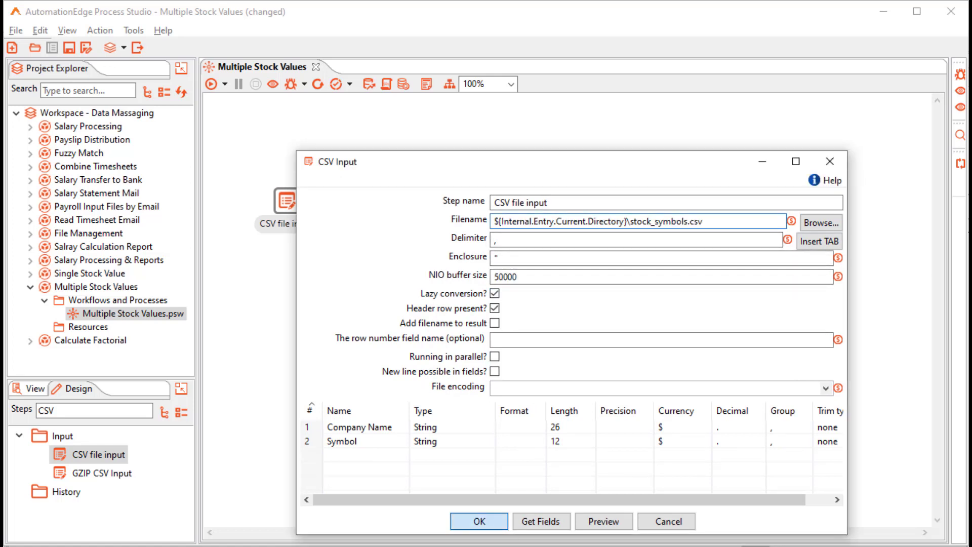
click(478, 521)
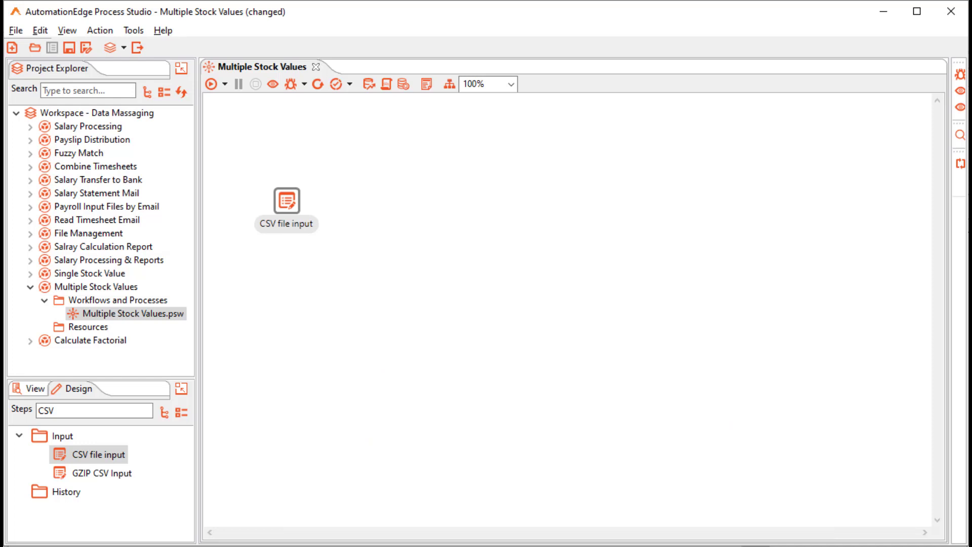
- Add a Start Browser step after the CSV input, set to Google Chrome
text(start browser)
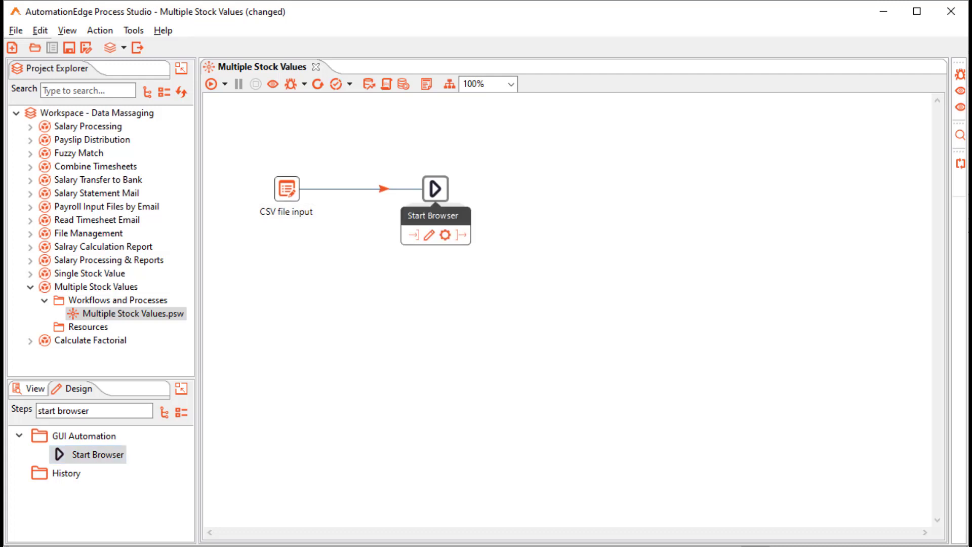
double_click(435, 187)
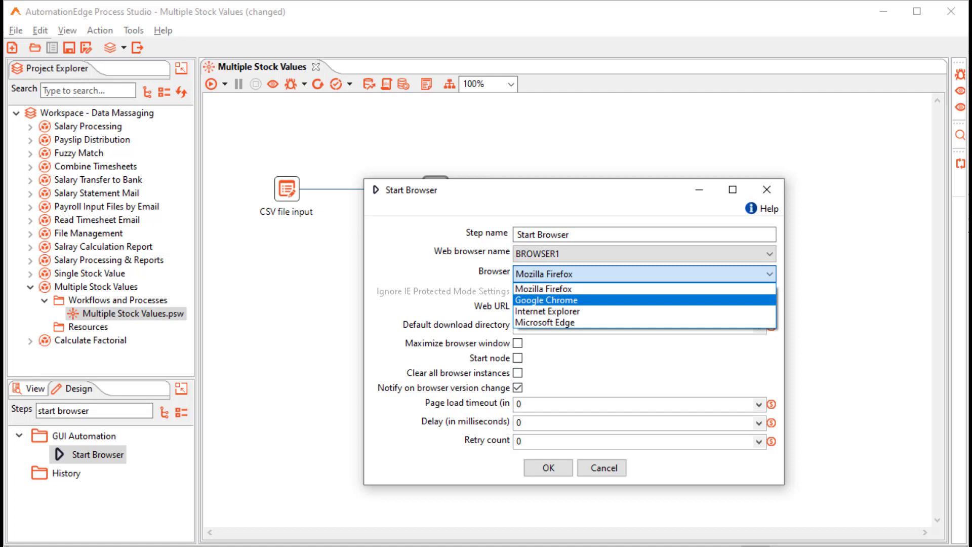
click(547, 300)
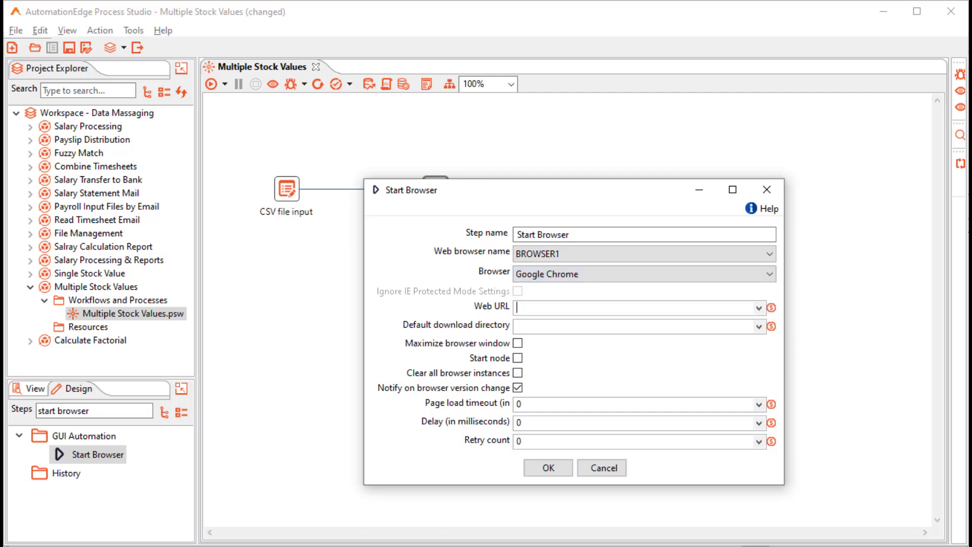
text(h)
click(94, 411)
text(Loop)
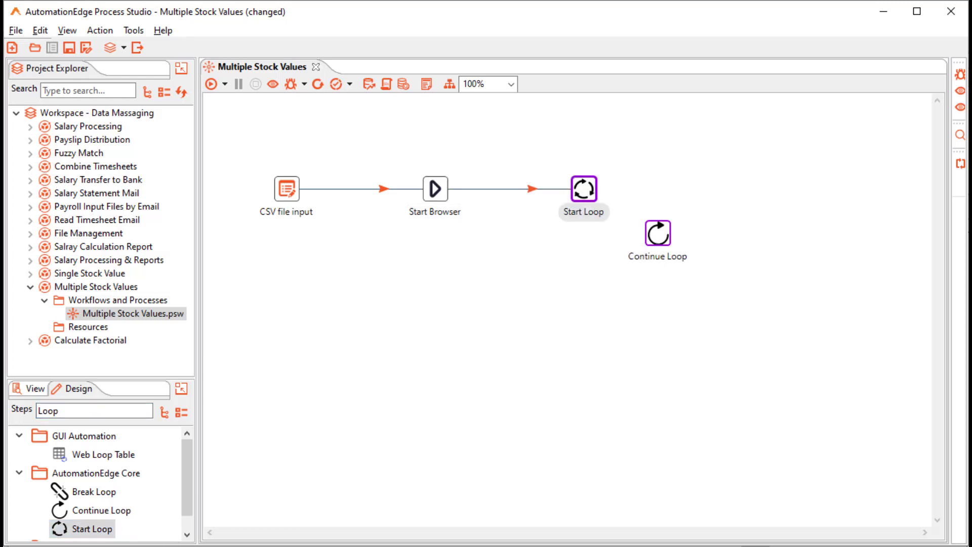
- Set the Start Loop iterator name to cnt and enter 1 for iterations
double_click(583, 188)
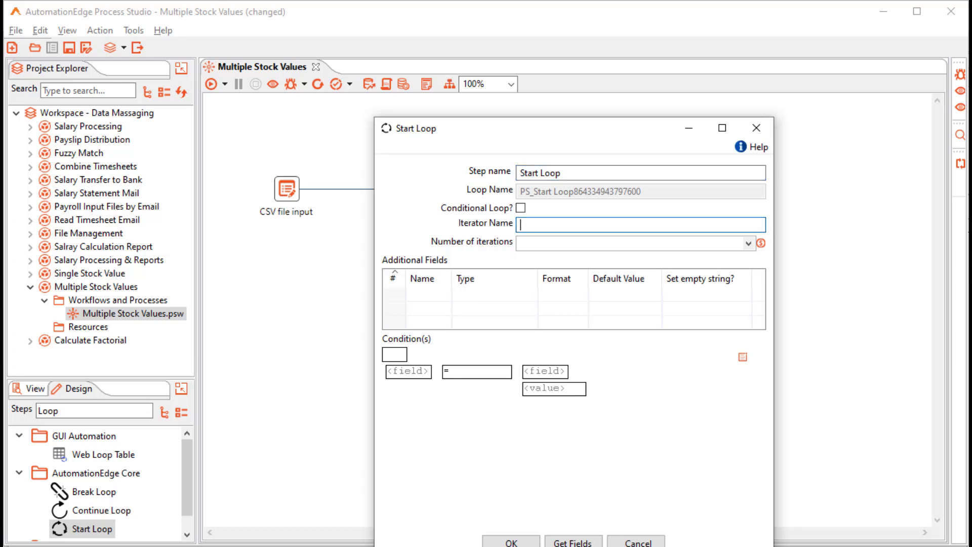
text(cnt)
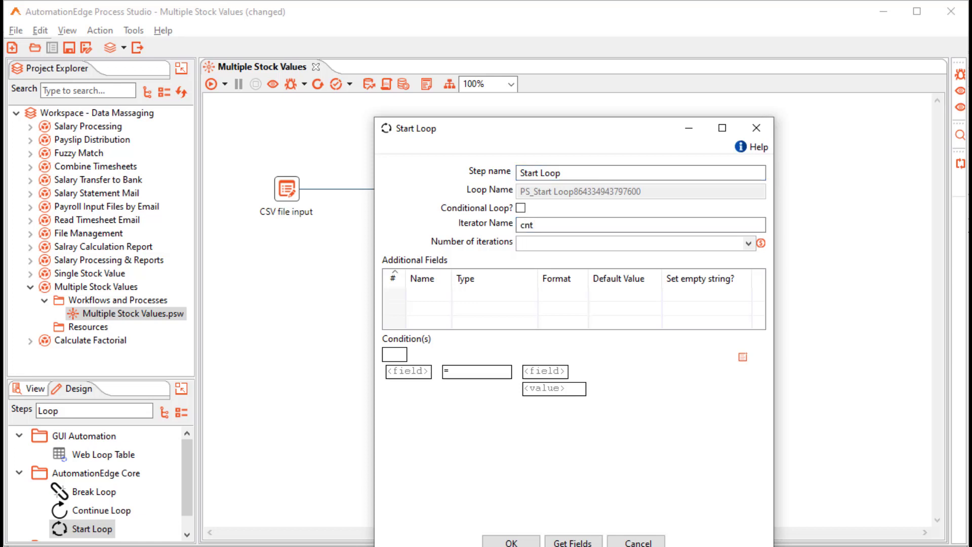
click(631, 242)
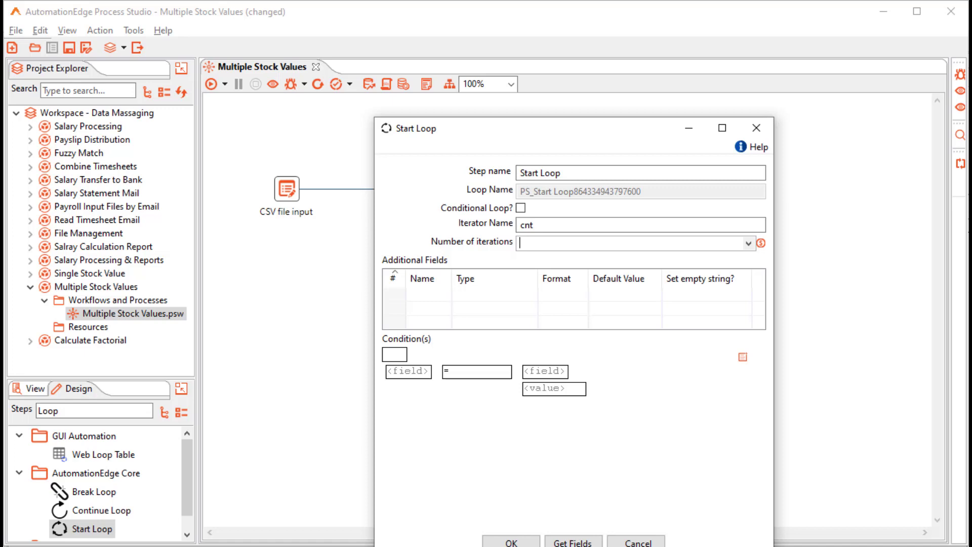
text(1)
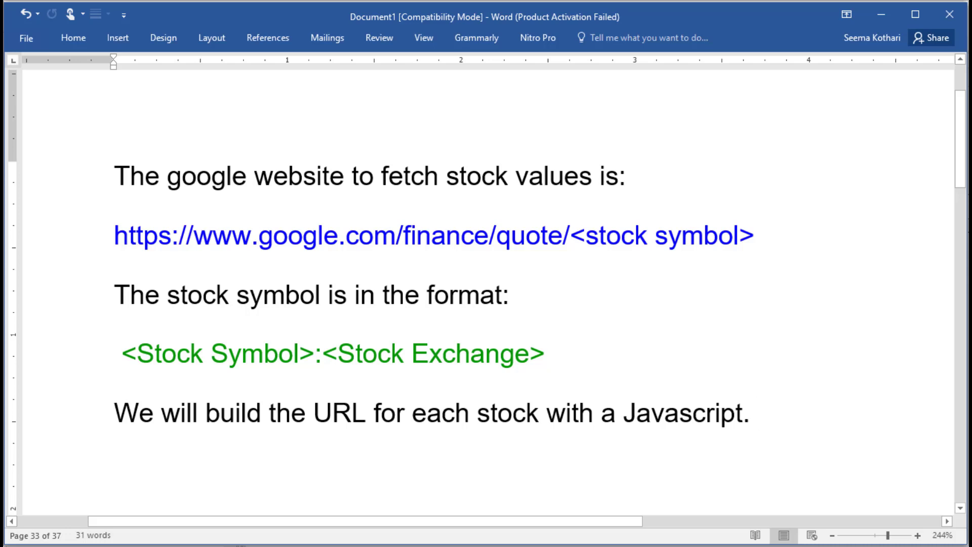
- Switch to the Word note describing the Google Finance quote URL format
click(758, 425)
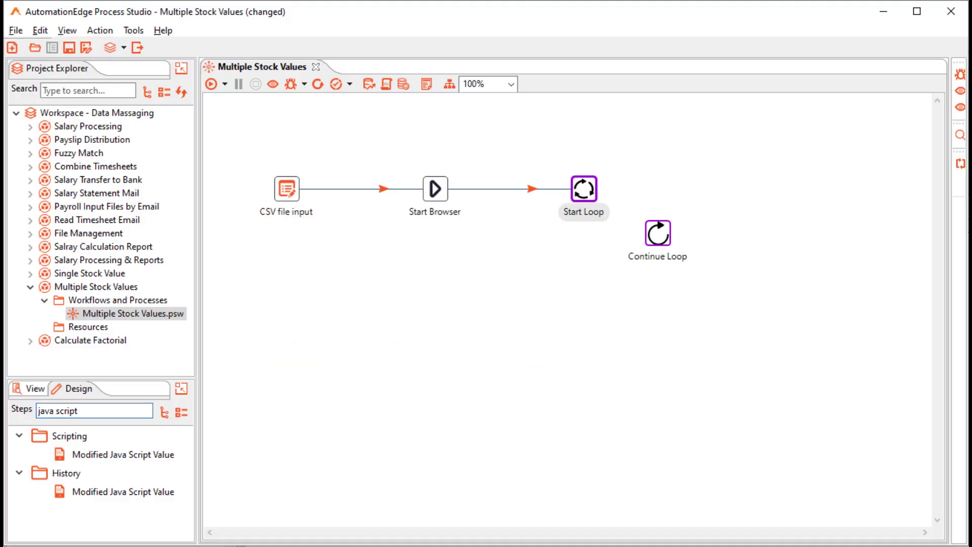
click(121, 454)
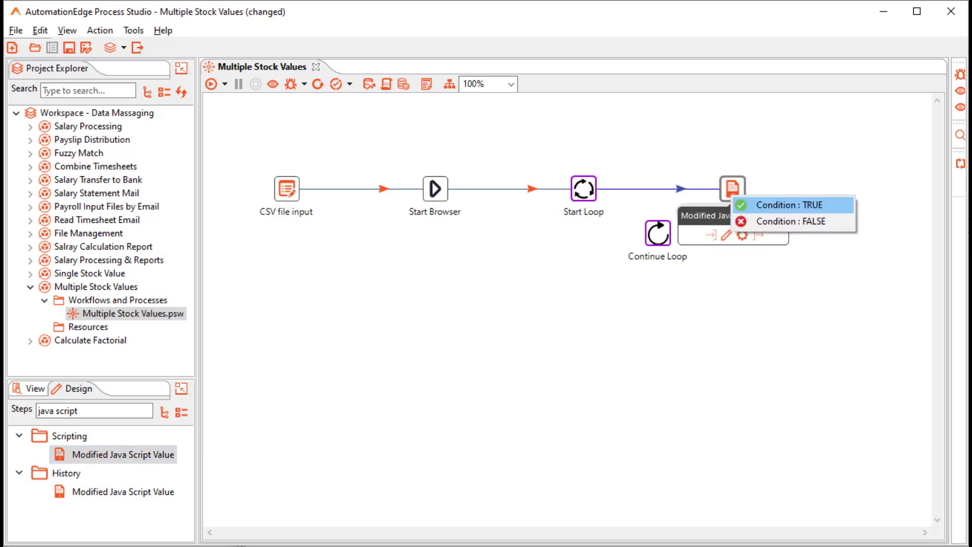
click(797, 205)
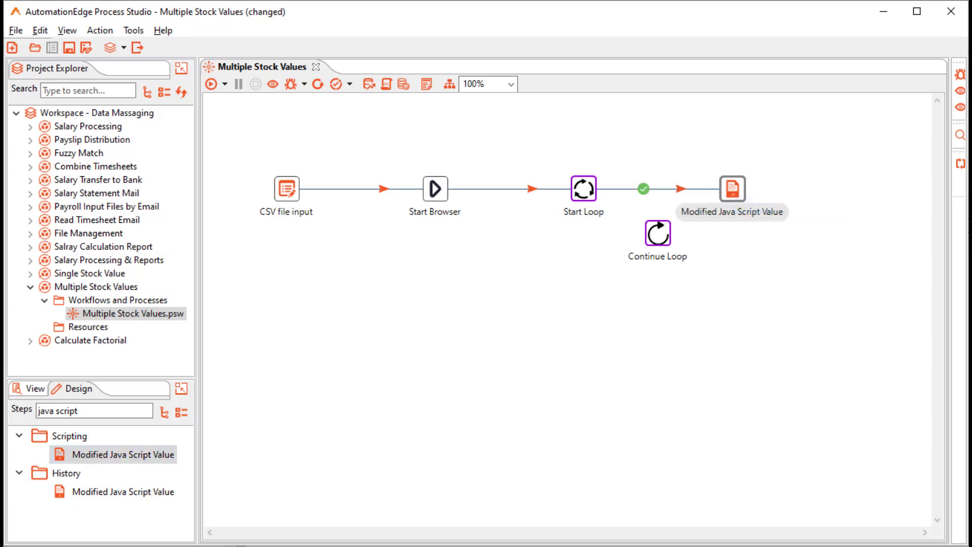
double_click(732, 188)
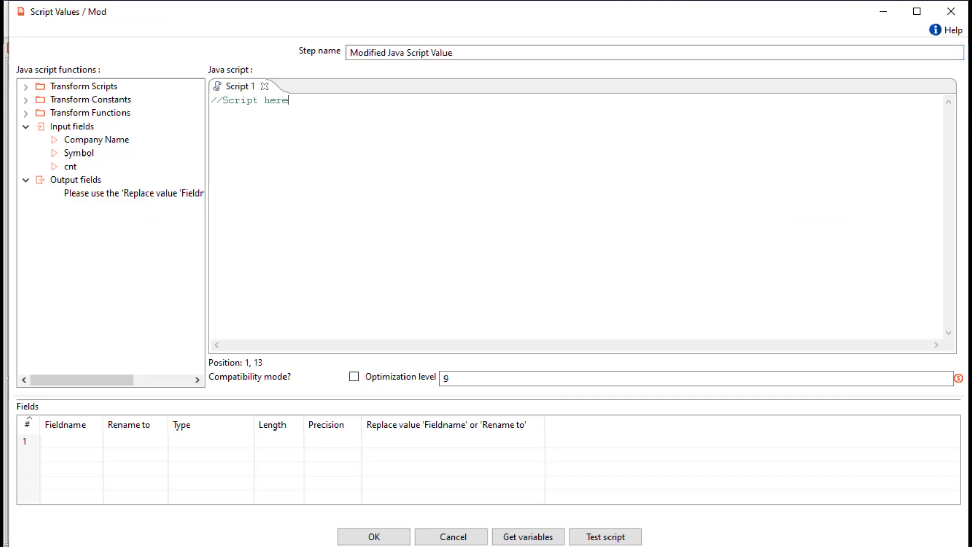
text(var testURL='https://google.com/finance/quote/'+Symbol;)
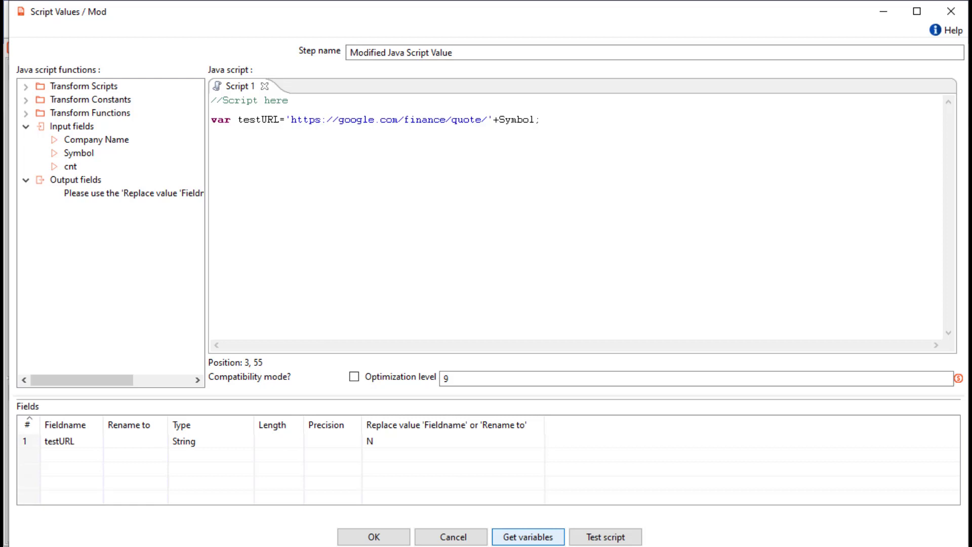
click(61, 441)
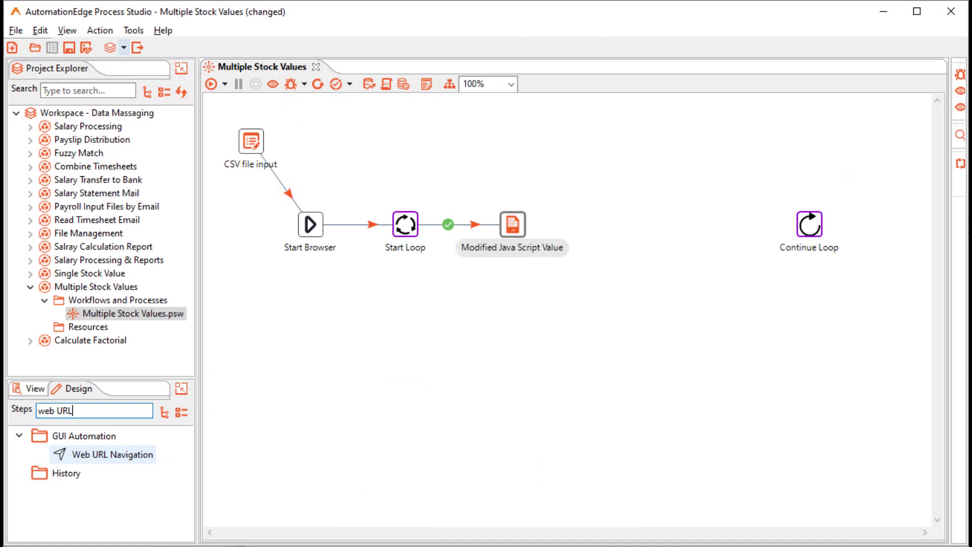
- Add Web URL Navigation after the script, opening testURL with page load timeout 1000000
drag(111, 453, 659, 224)
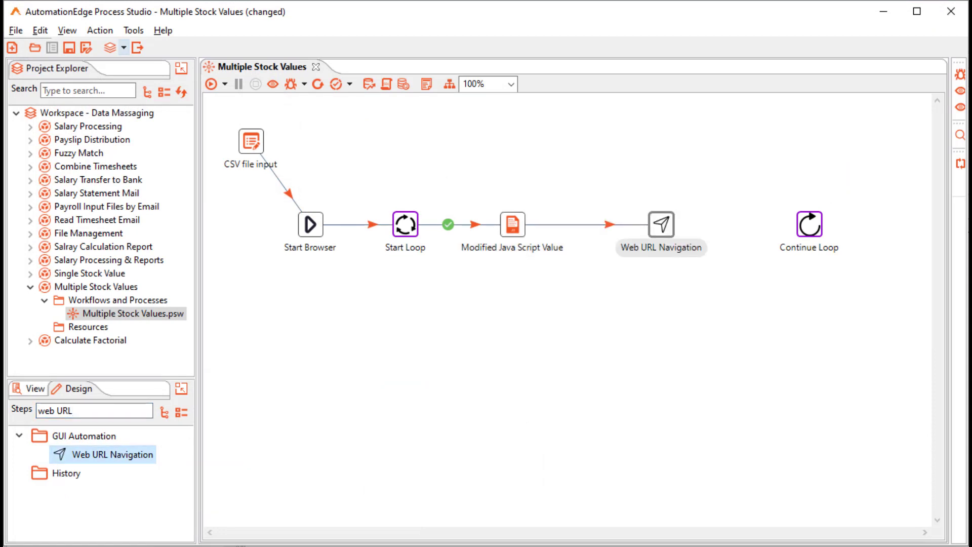
double_click(661, 224)
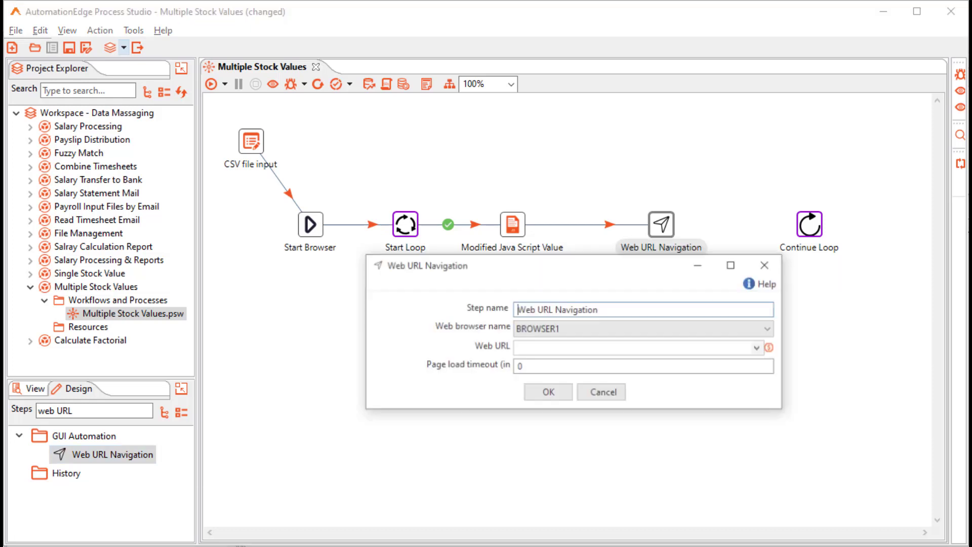
click(759, 348)
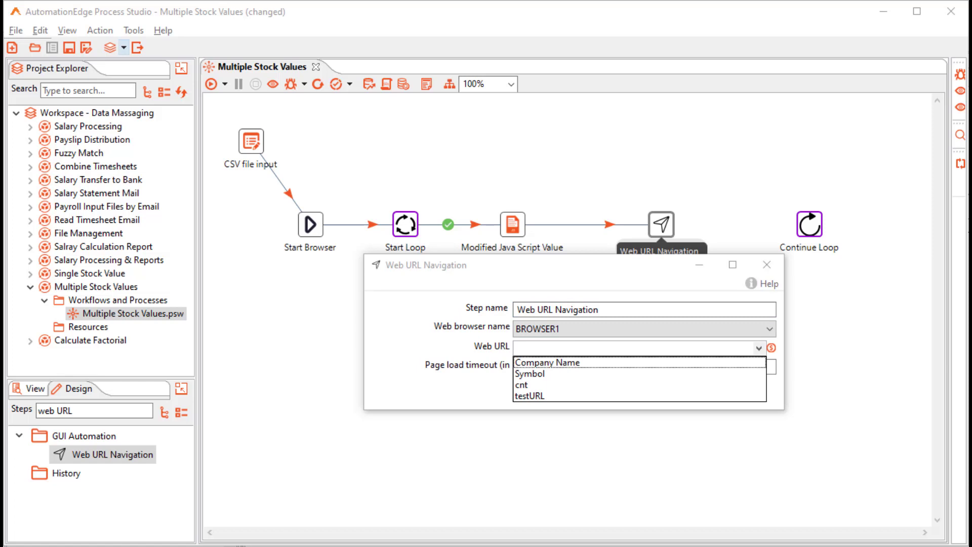
click(532, 396)
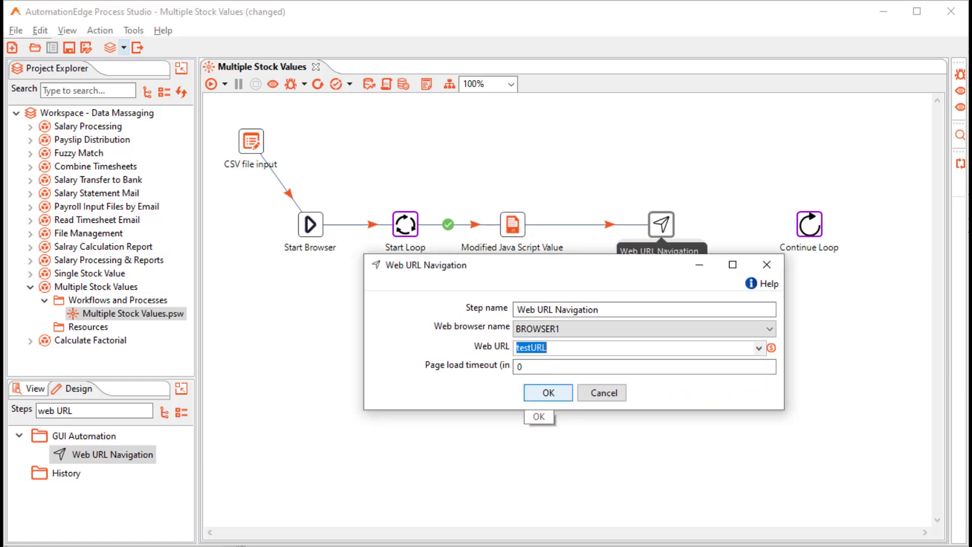
text(1000000)
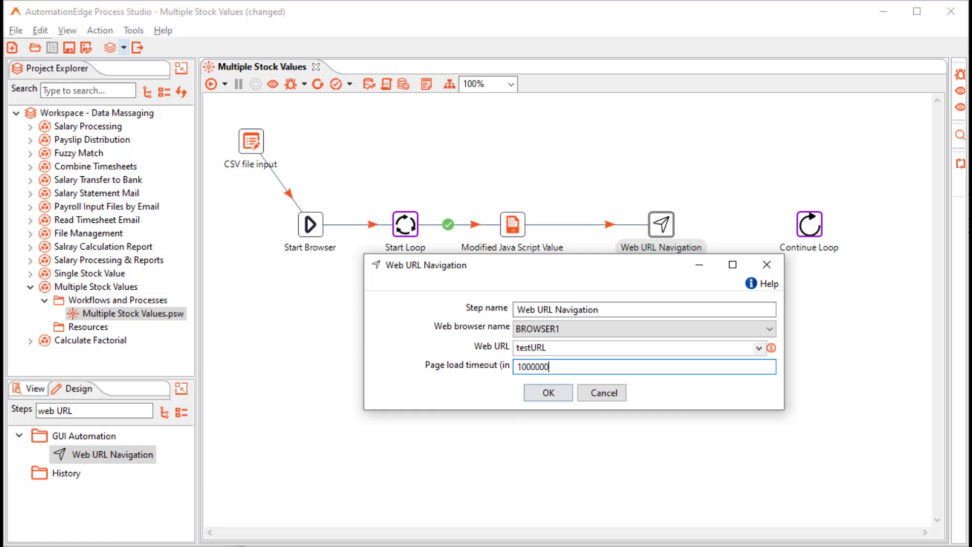
click(547, 392)
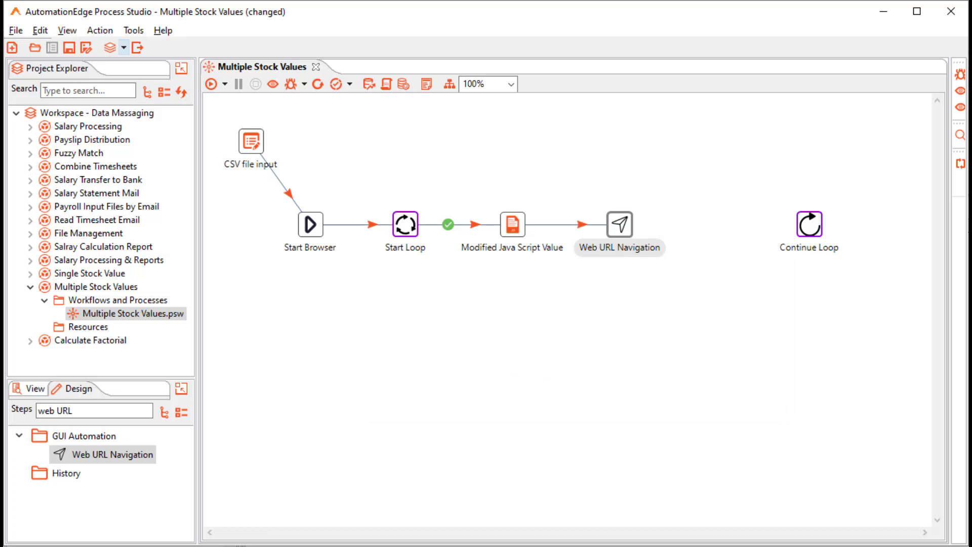
- Launch GUI Spy on the GOOGL:NASDAQ Google Finance page, inspecting web elements only
click(133, 30)
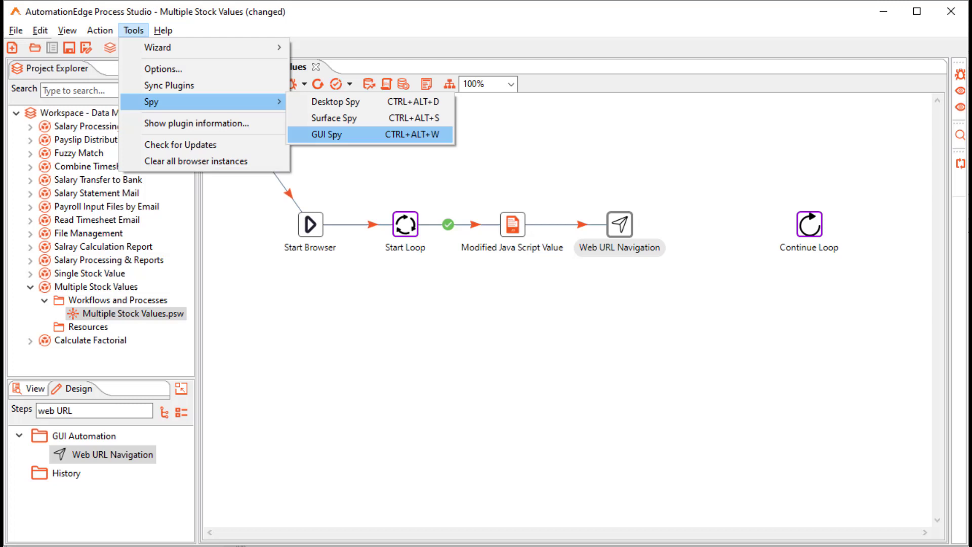
click(326, 134)
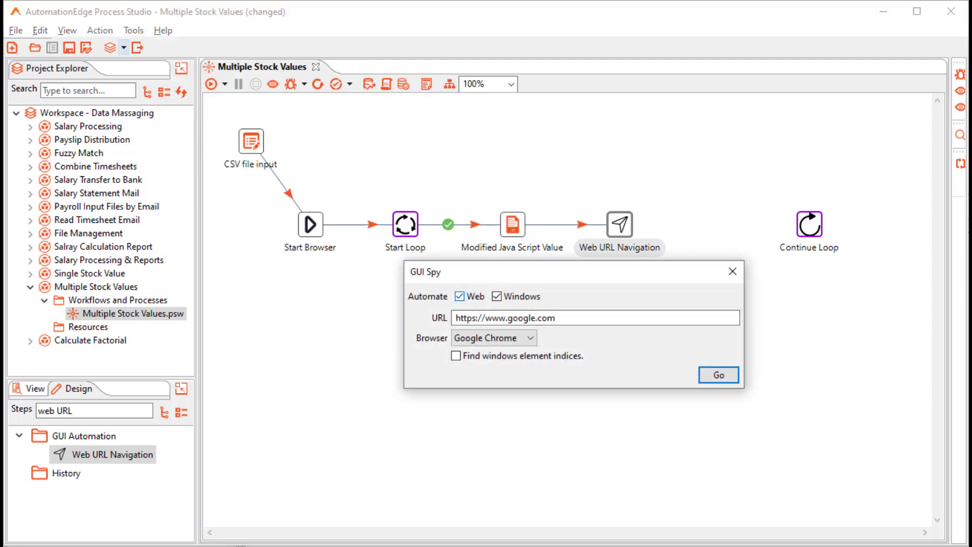
click(497, 295)
text(/finance/quote/GOOGL:NASDAQ)
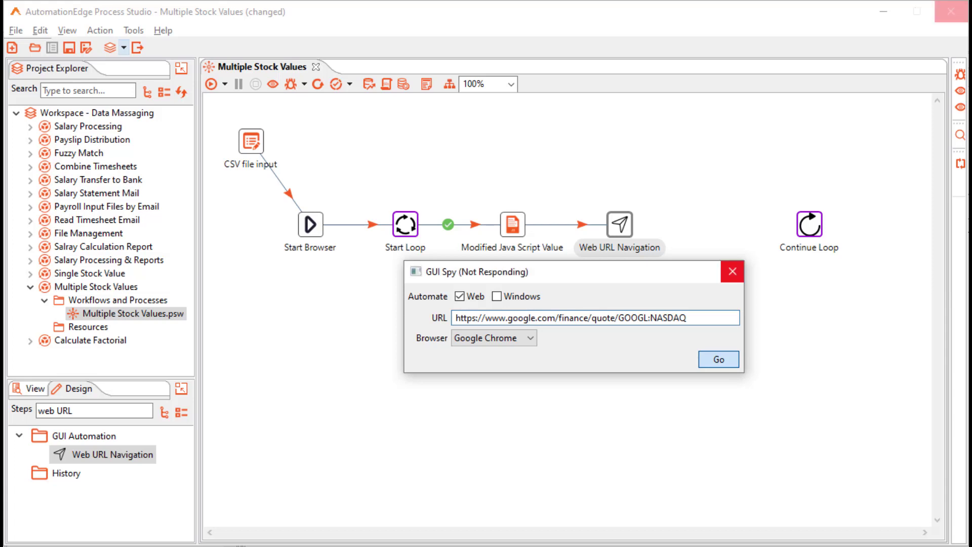
click(720, 359)
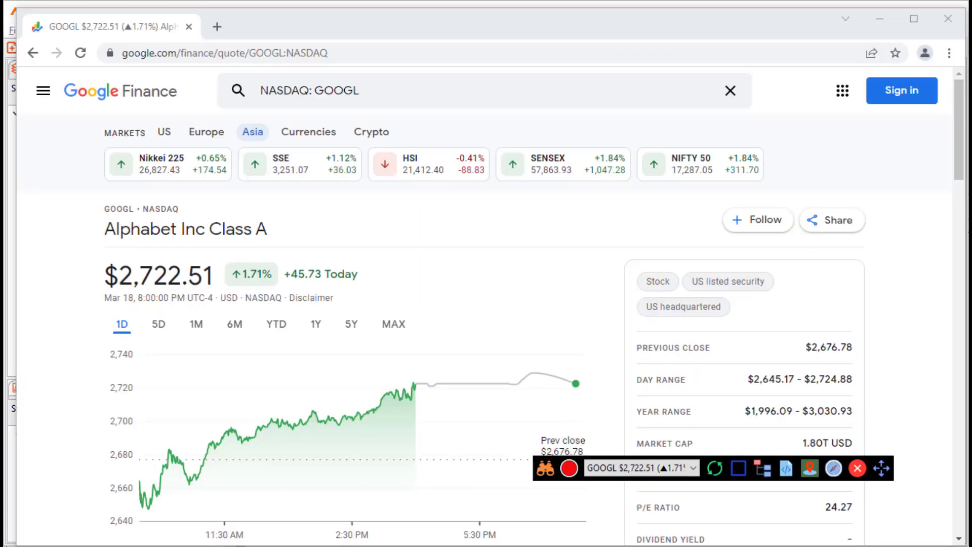
- Capture the share price and generate a Web Get Value step into 'Stock value' using X-Path
double_click(158, 275)
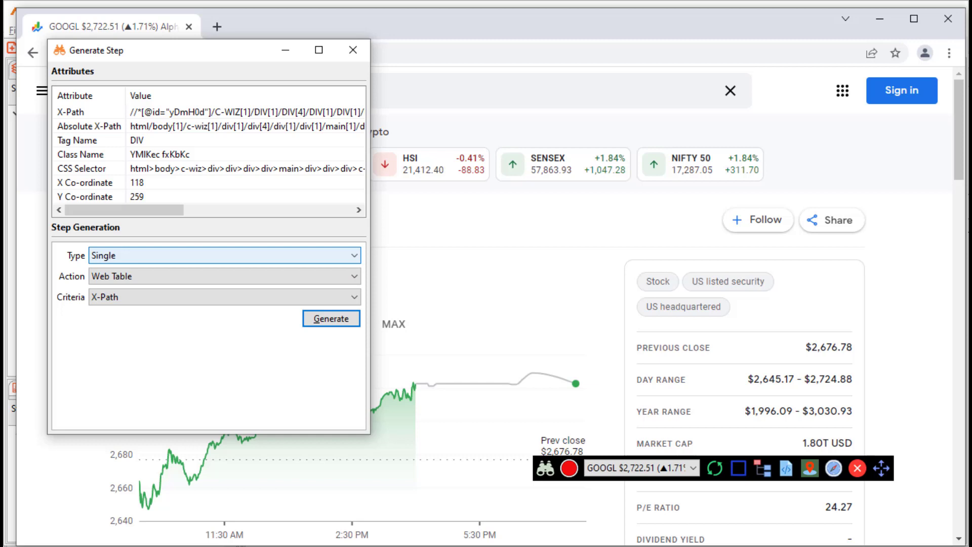
click(223, 255)
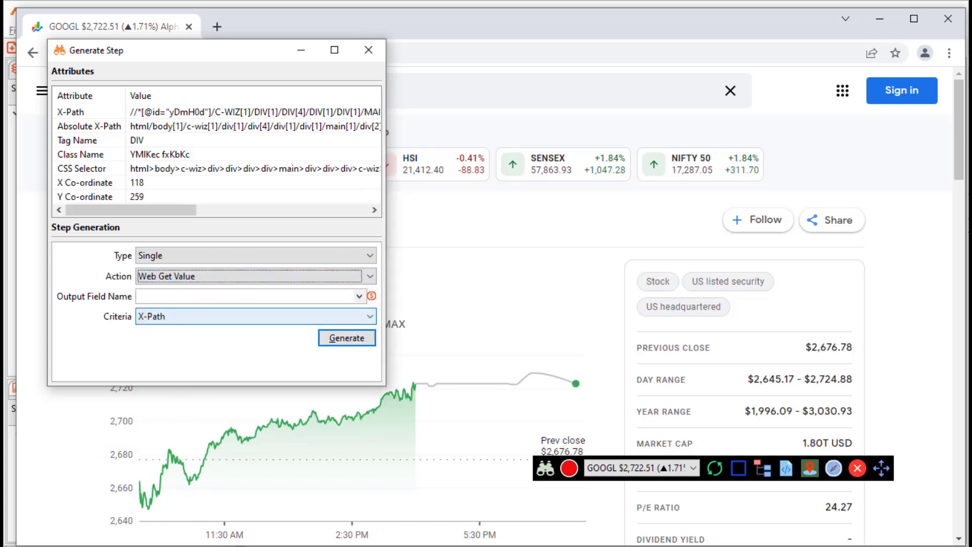
click(248, 297)
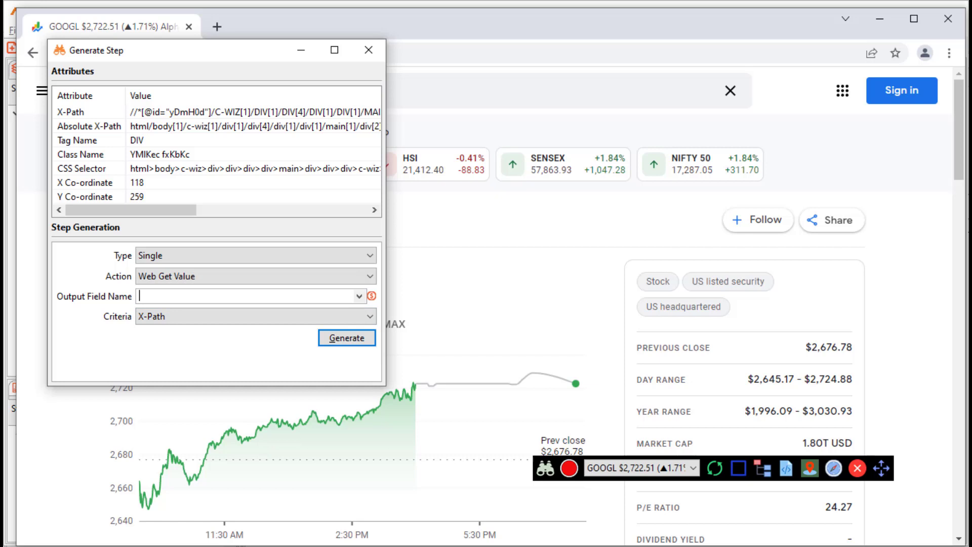
text(Stock valu)
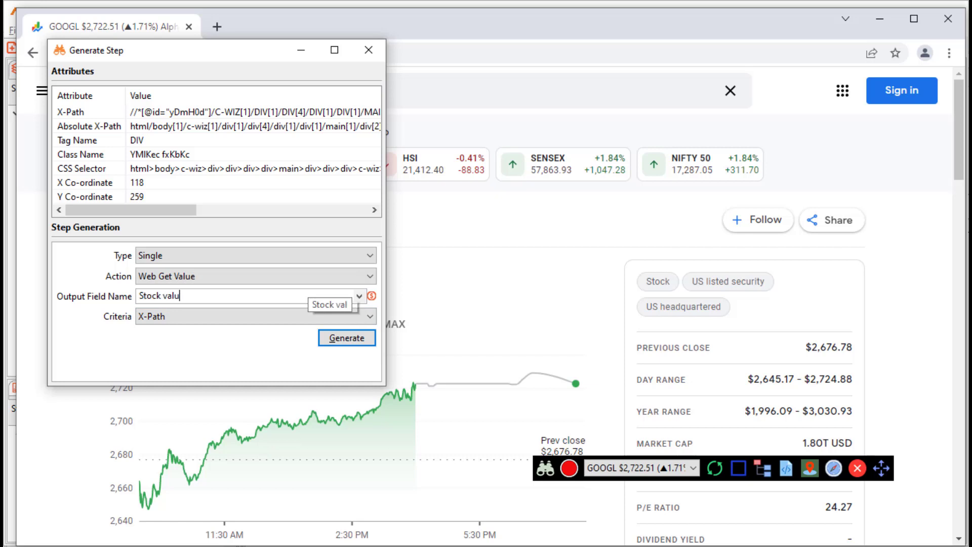
click(359, 316)
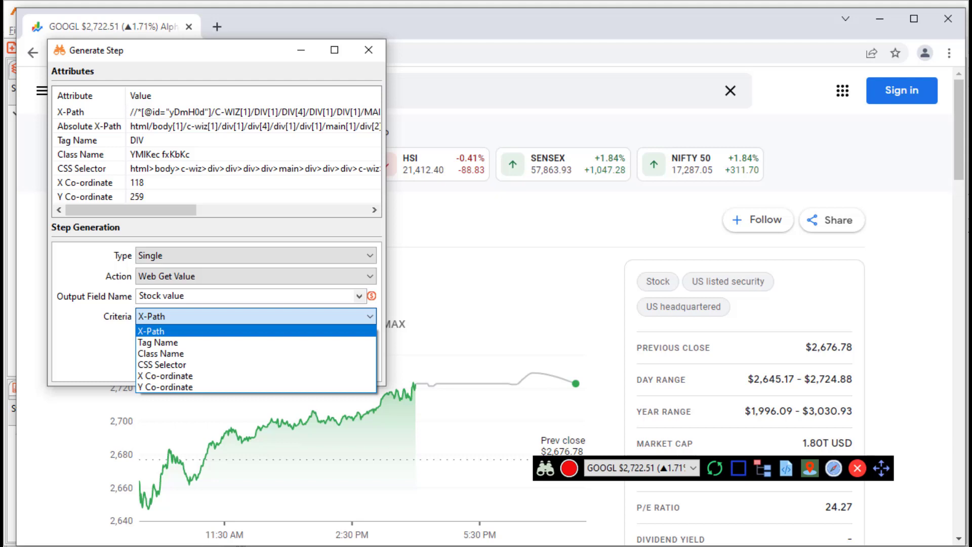
click(155, 330)
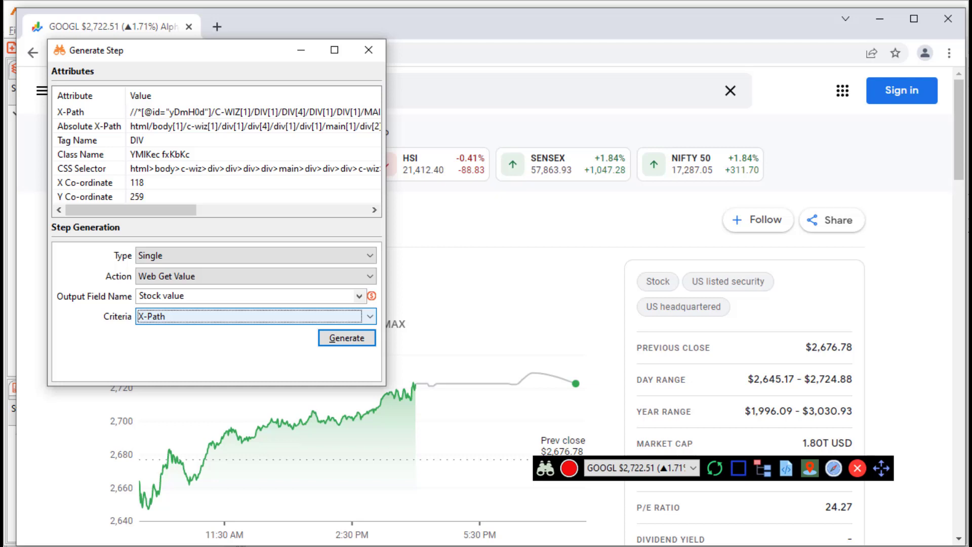
click(346, 338)
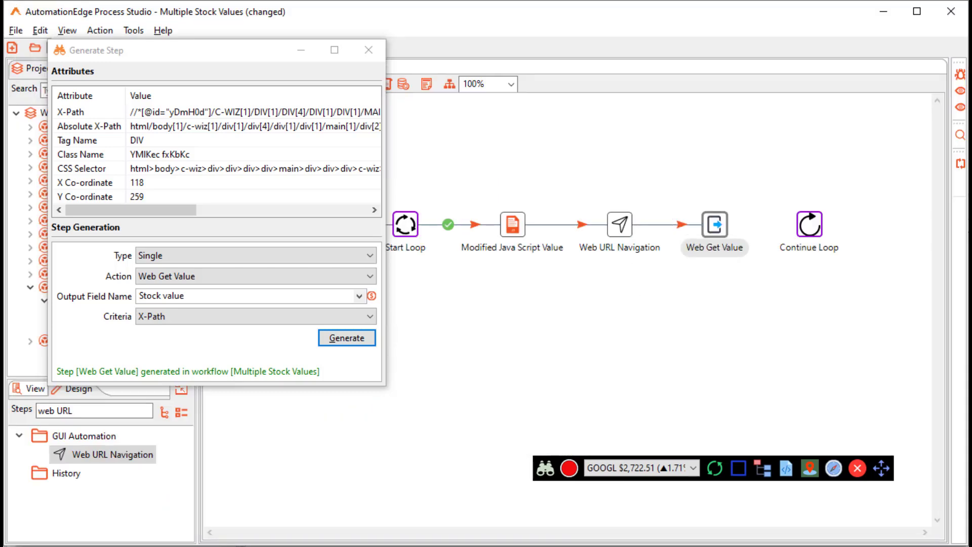
mouse_move(368, 51)
text(output)
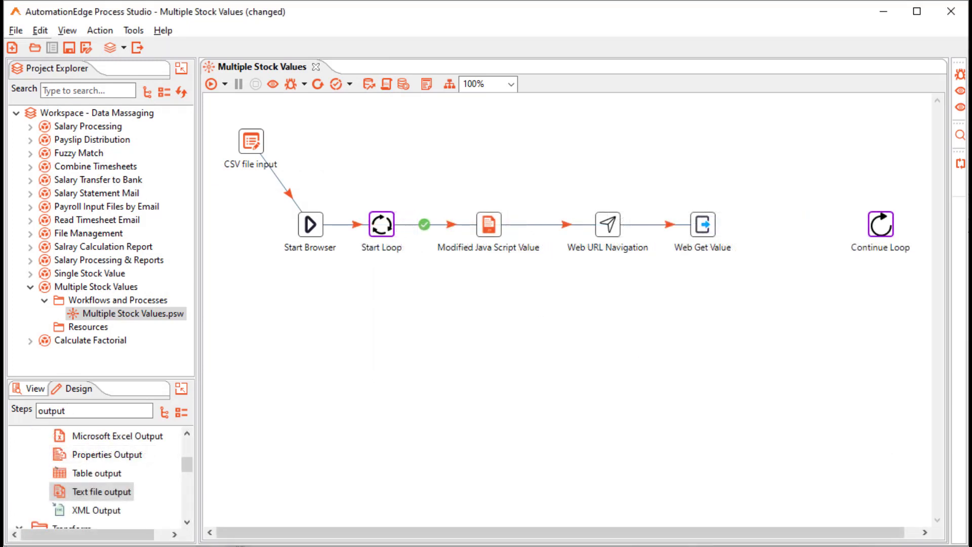
- Insert a Text file output step before Continue Loop and populate it with all five incoming fields
click(702, 225)
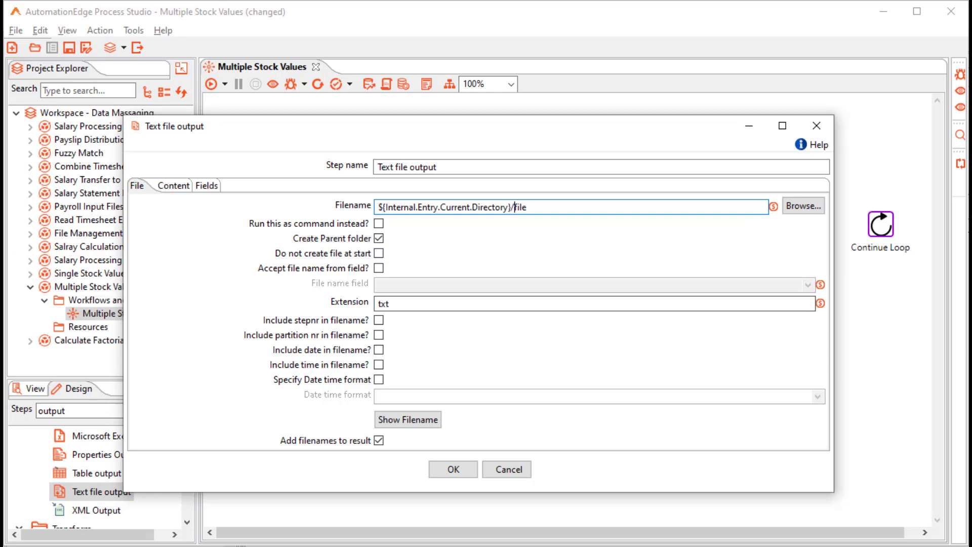
click(206, 186)
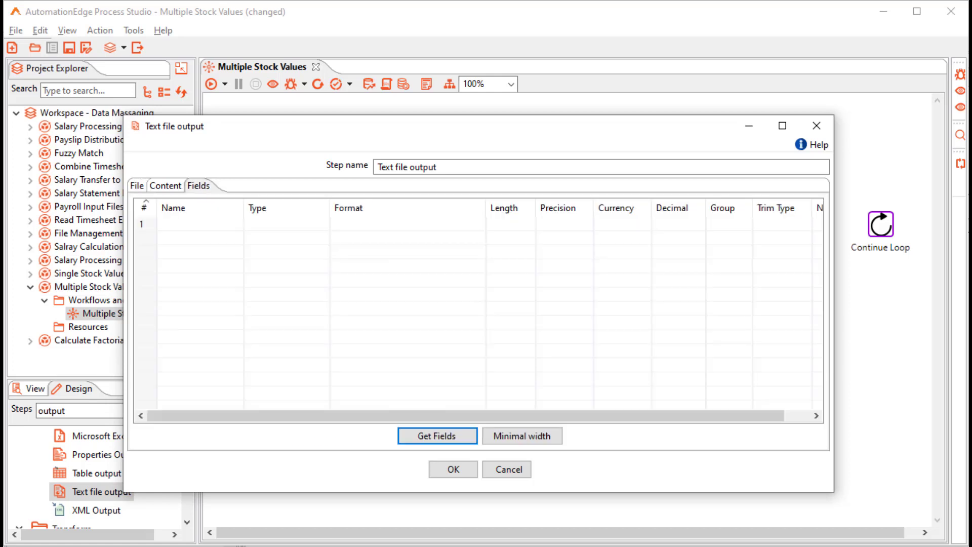
click(437, 435)
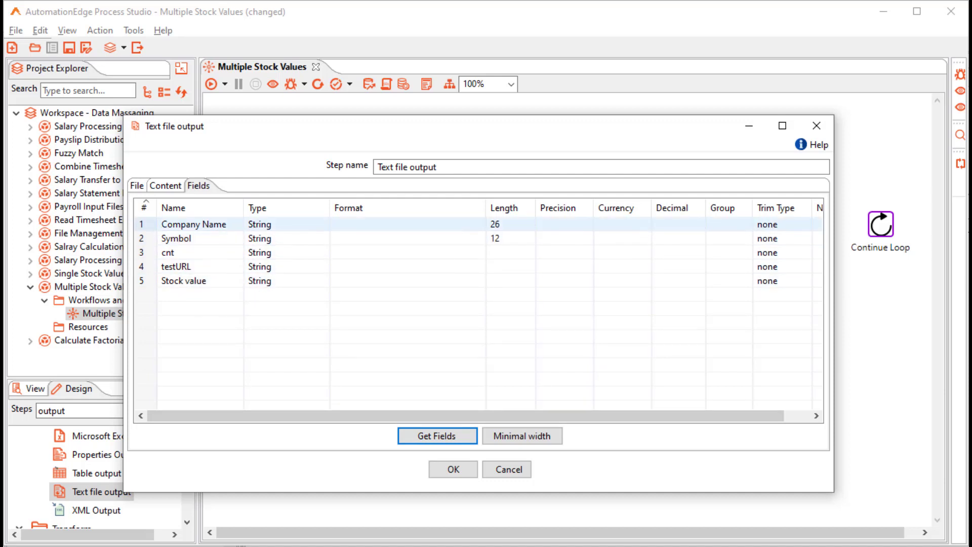
click(183, 281)
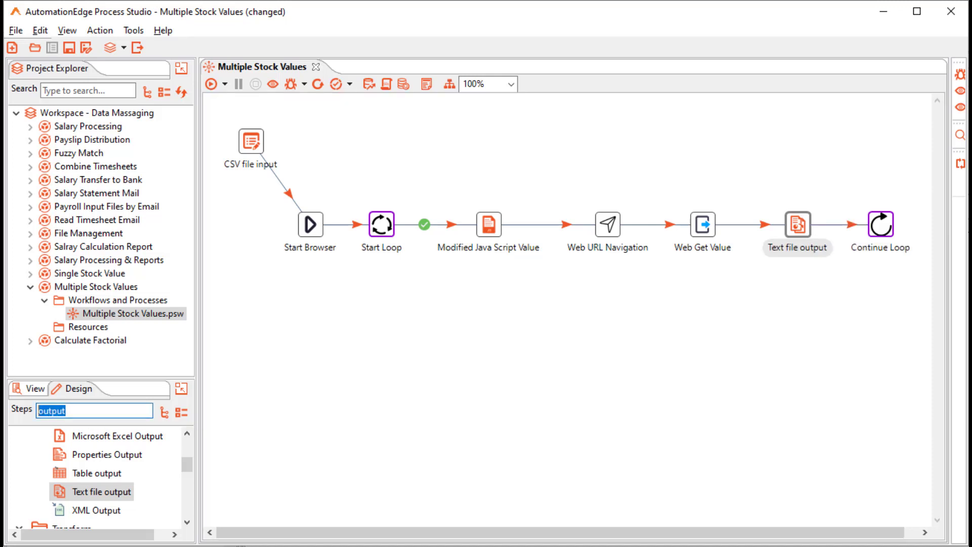
- Add Exit Browser on the Start Loop exit branch, run, and preview the five stock values
text(exit)
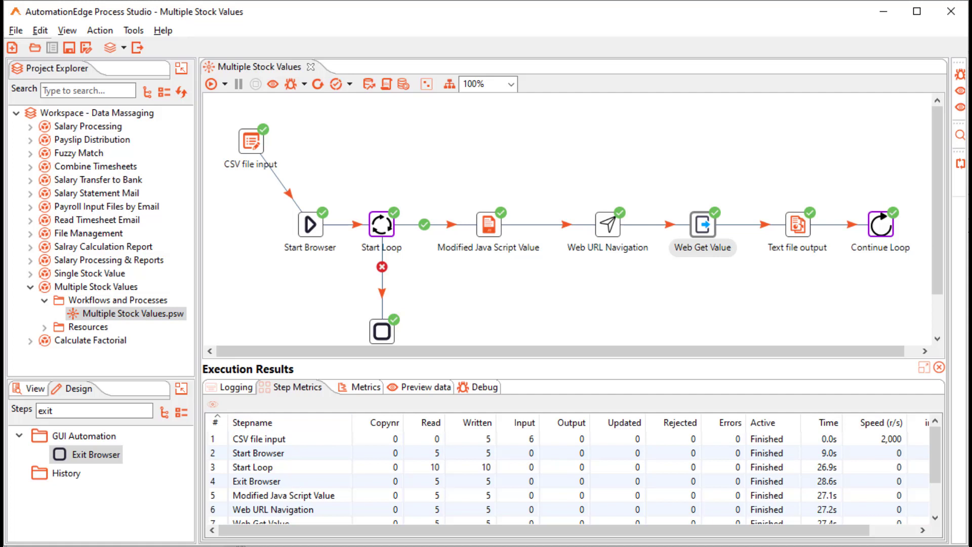
click(426, 388)
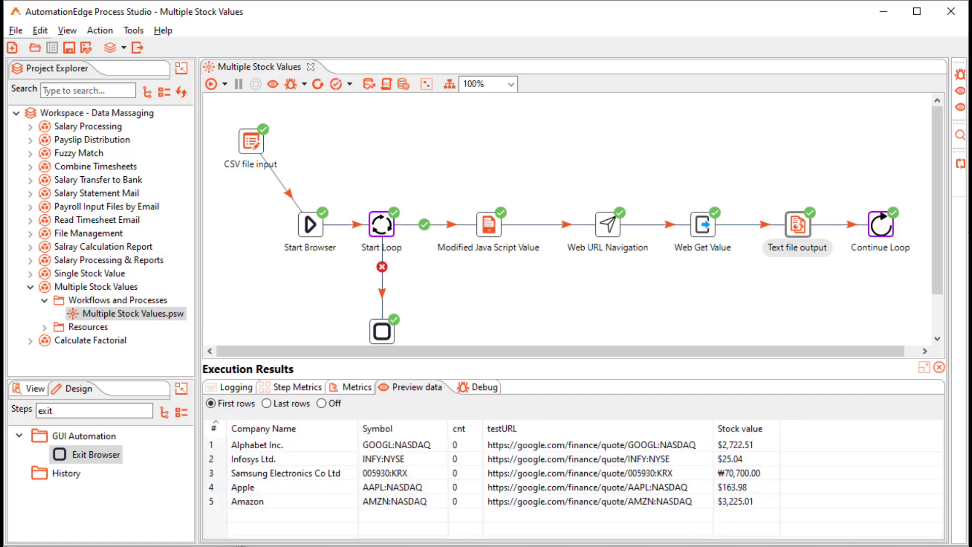